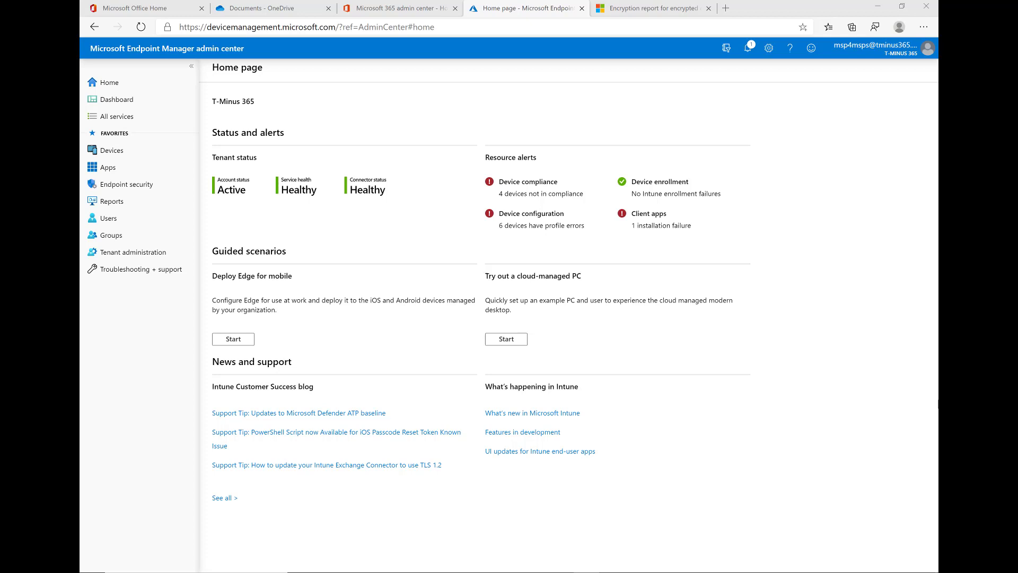
mouse_move(800, 300)
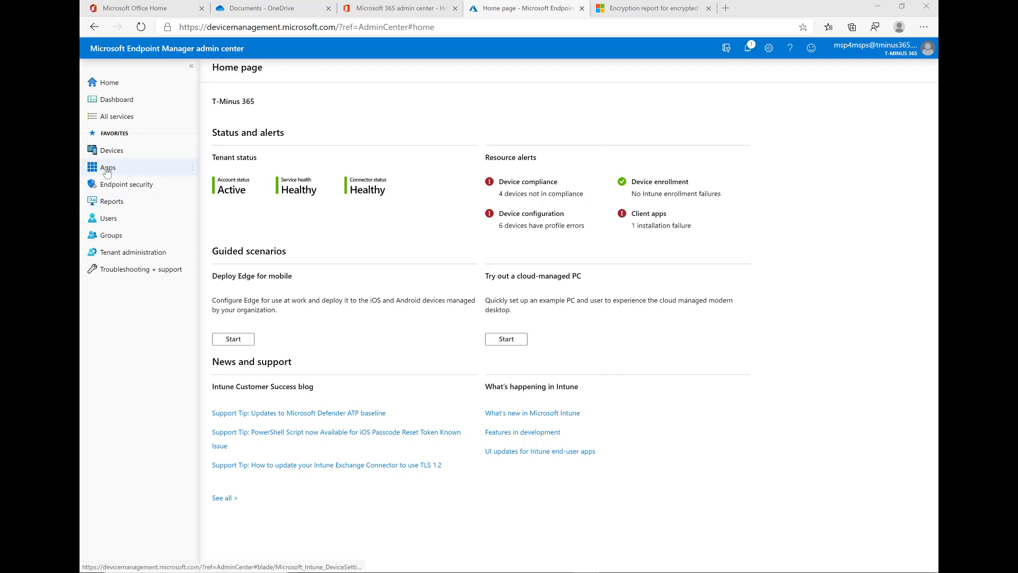
Go to Apps and filter by the macOS platform to list macOS apps.
click(107, 167)
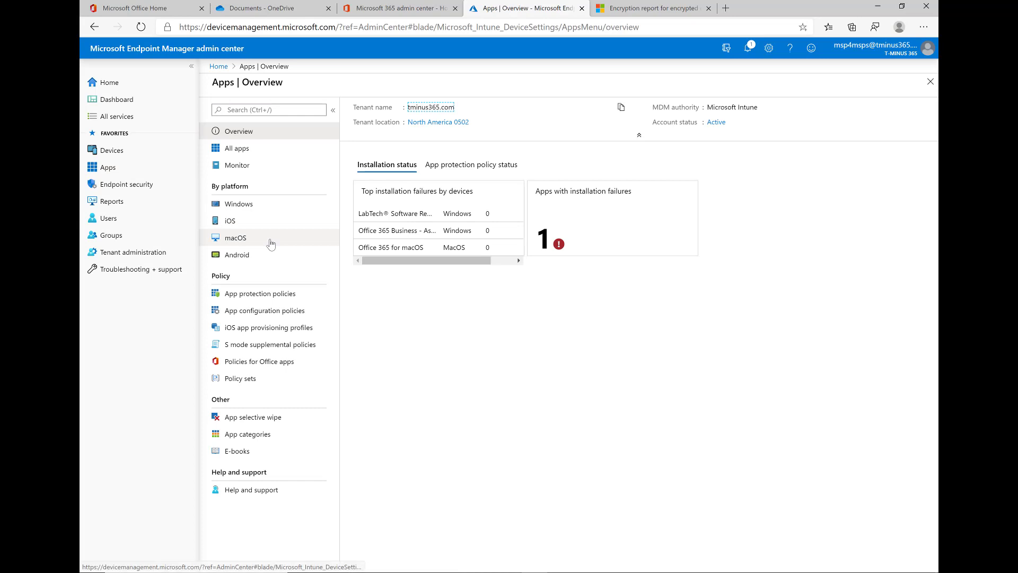
click(235, 237)
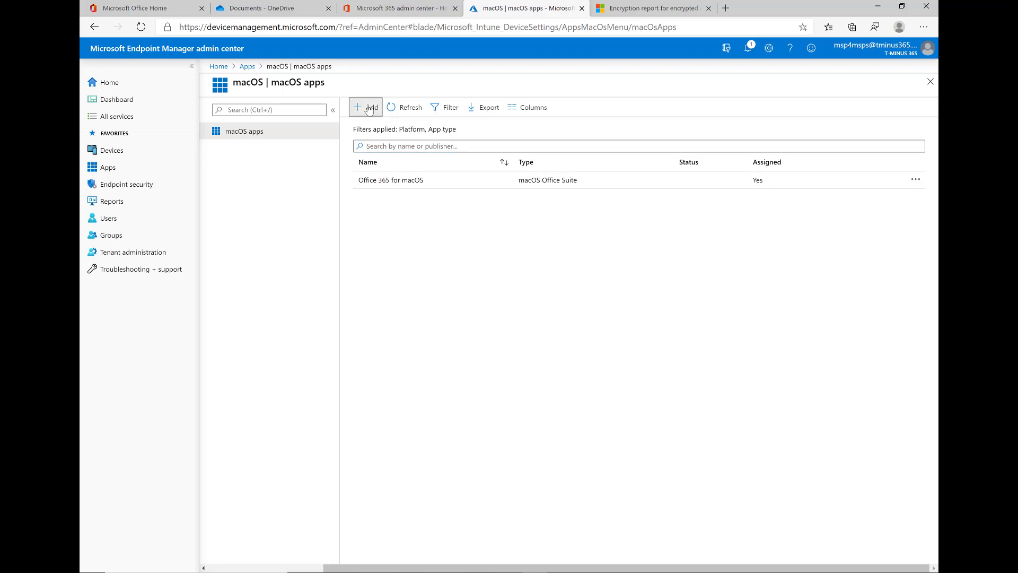
Add a new macOS app of type Office 365 Suite for macOS.
click(365, 108)
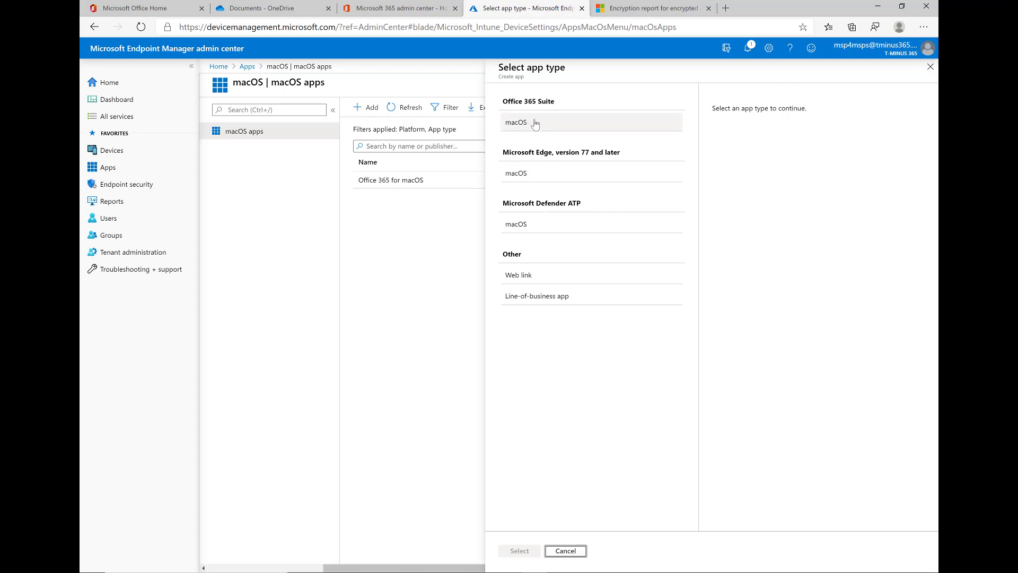
click(516, 122)
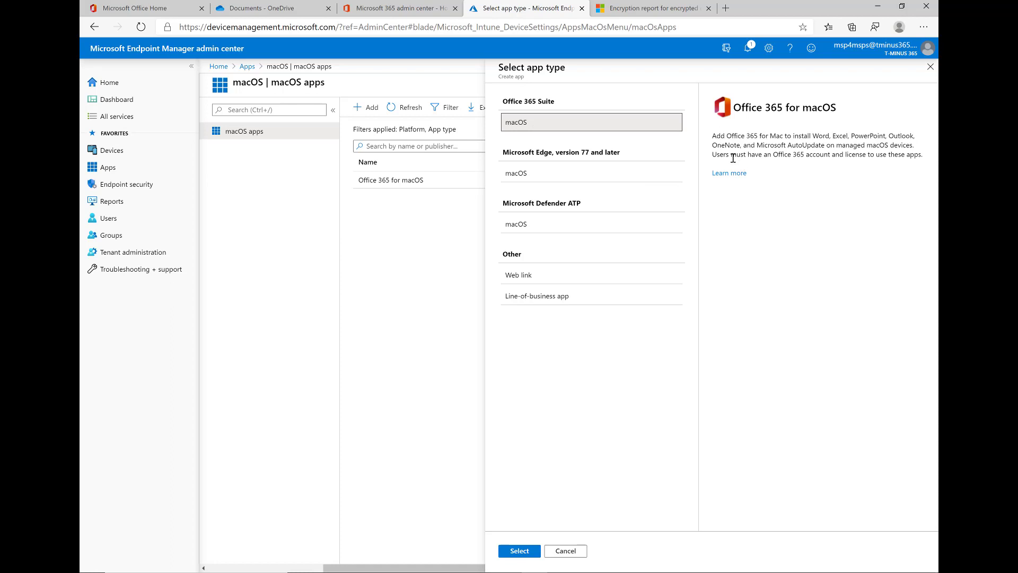
mouse_move(819, 139)
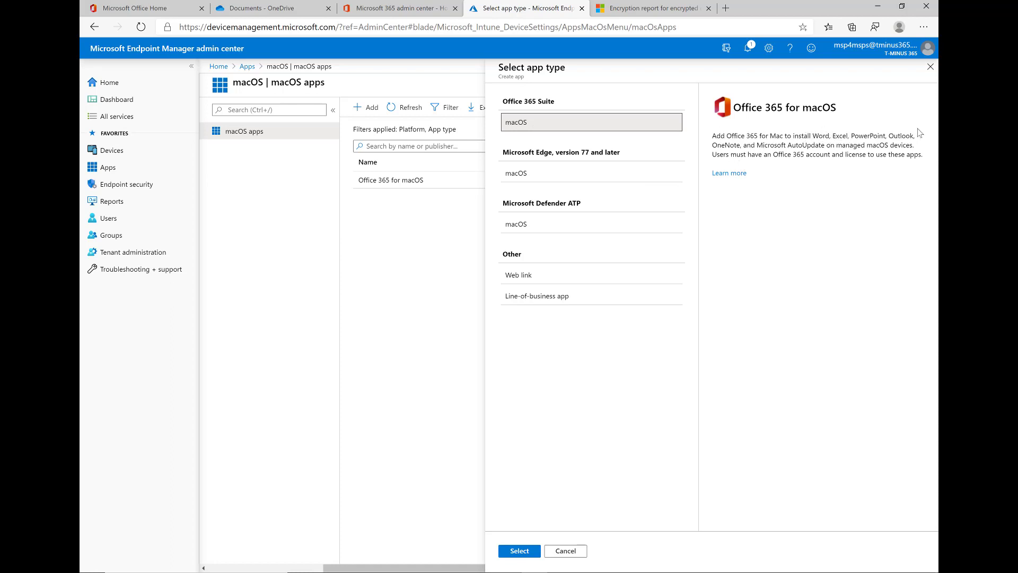
mouse_move(753, 146)
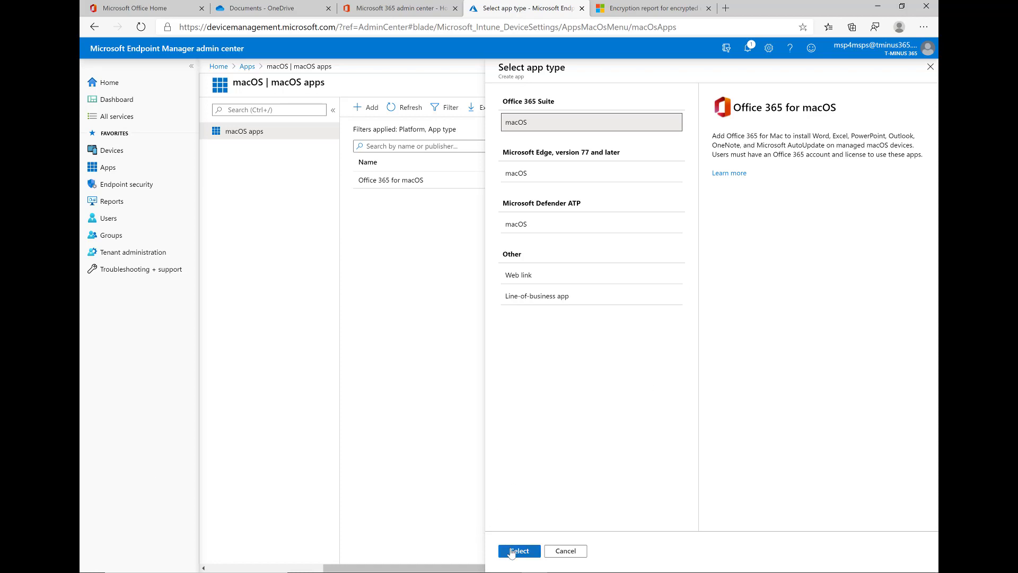
Confirm the app type and accept the prefilled Office 365 for macOS app information.
click(517, 551)
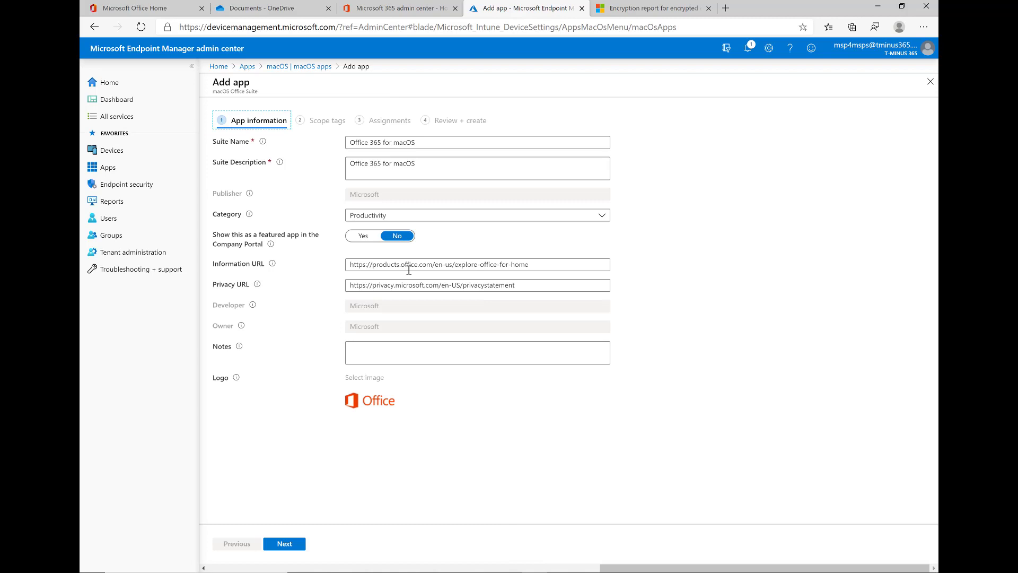
mouse_move(399, 154)
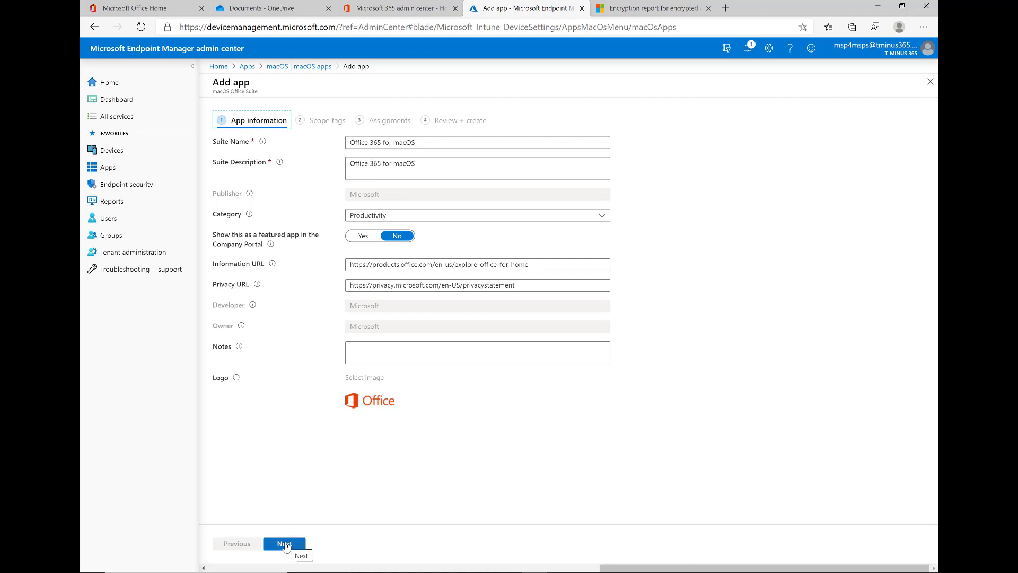
click(284, 543)
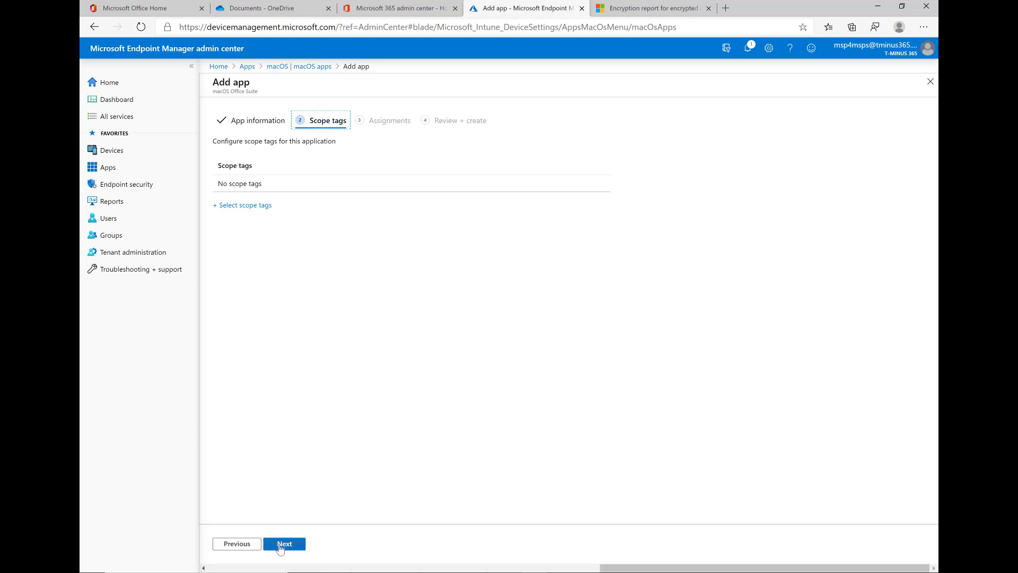
Skip scope tags, leaving none set, and continue to Assignments.
click(284, 544)
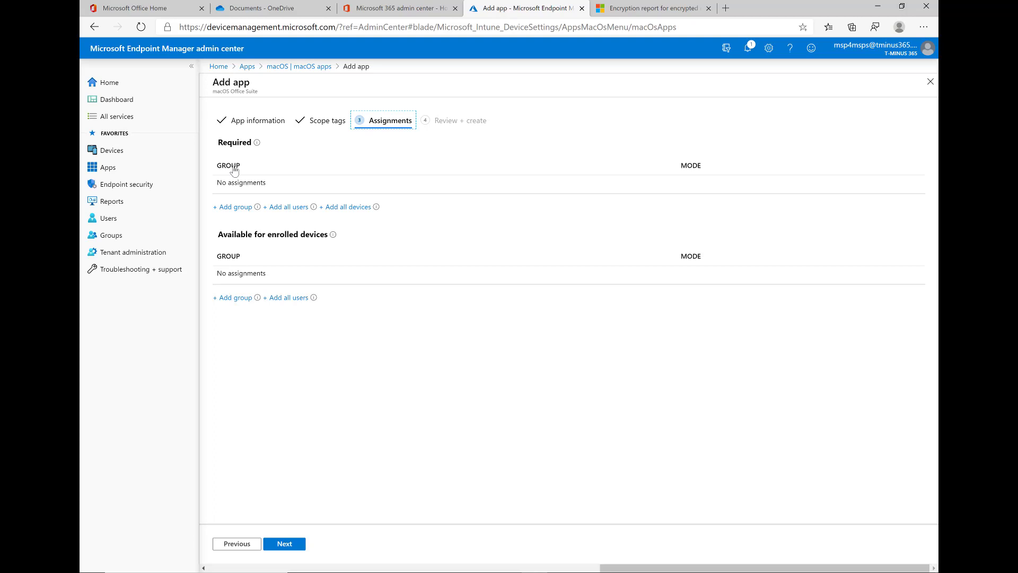
mouse_move(257, 144)
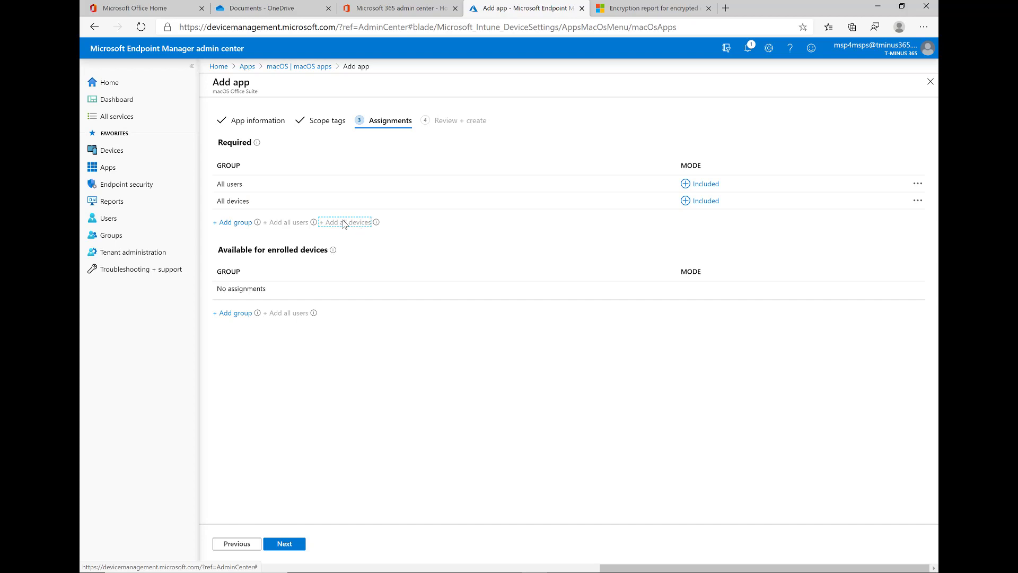
mouse_move(290, 253)
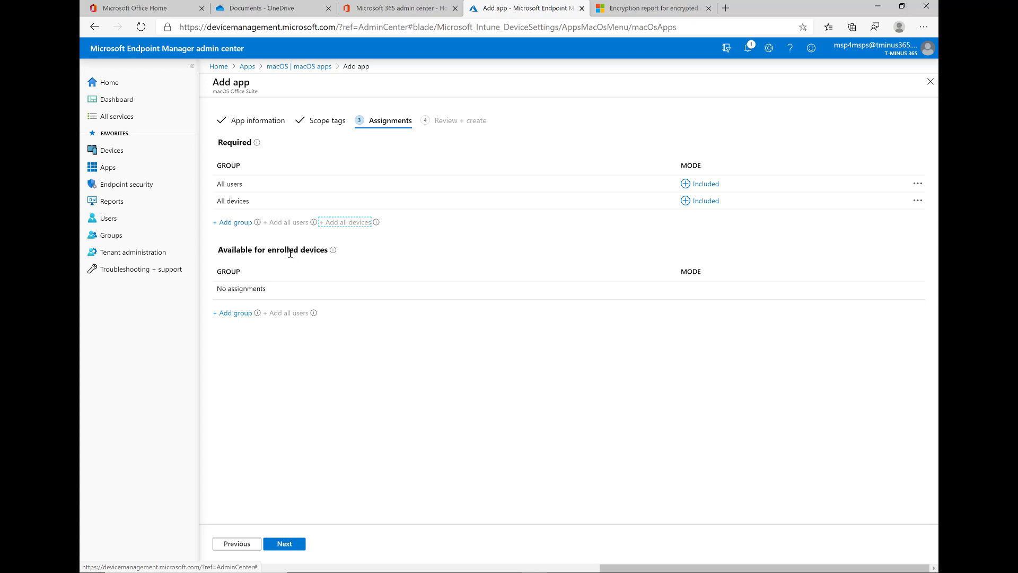
mouse_move(380, 425)
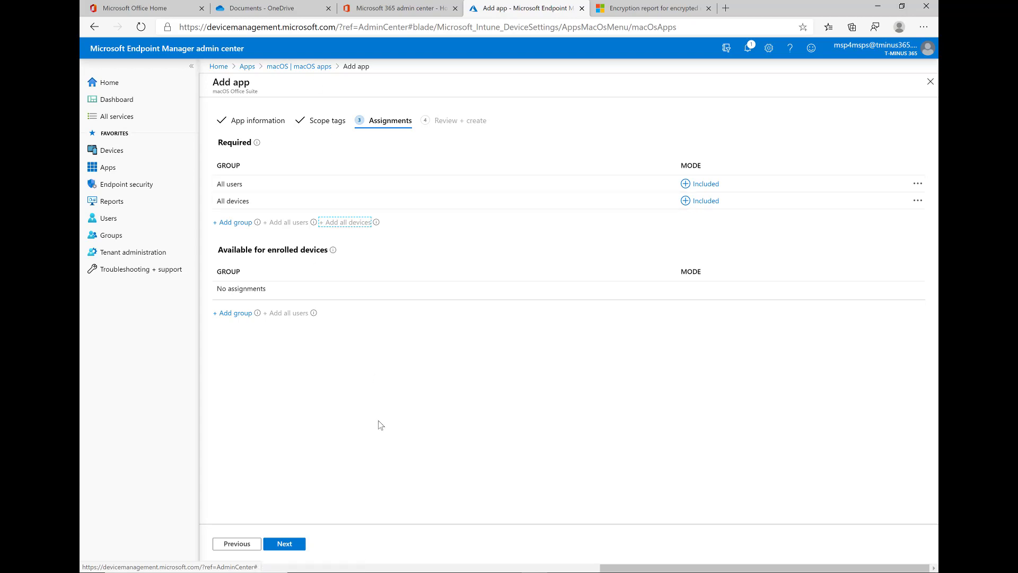
Review the Office 365 for macOS summary and create the app.
click(283, 543)
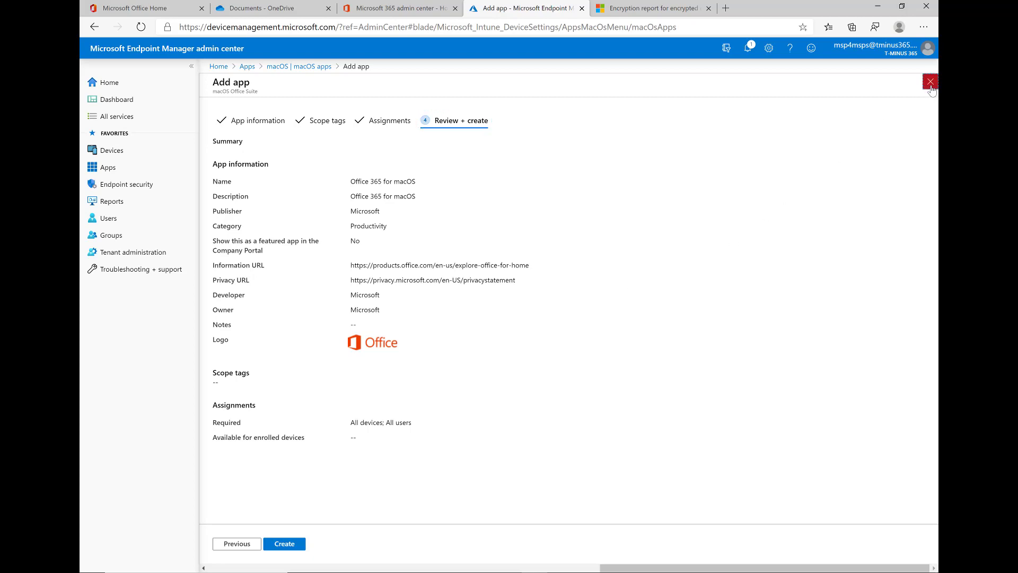
click(930, 81)
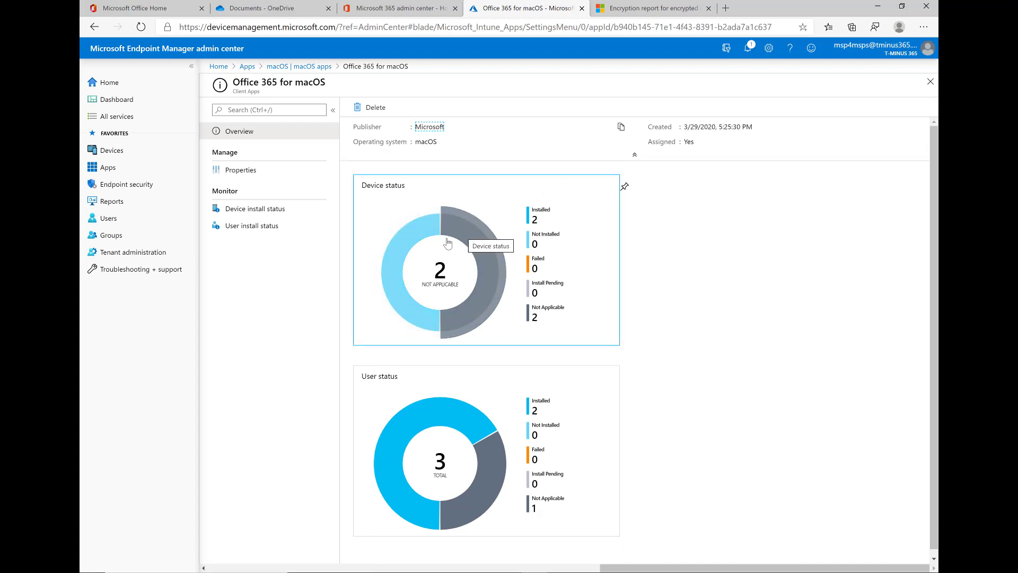
mouse_move(427, 235)
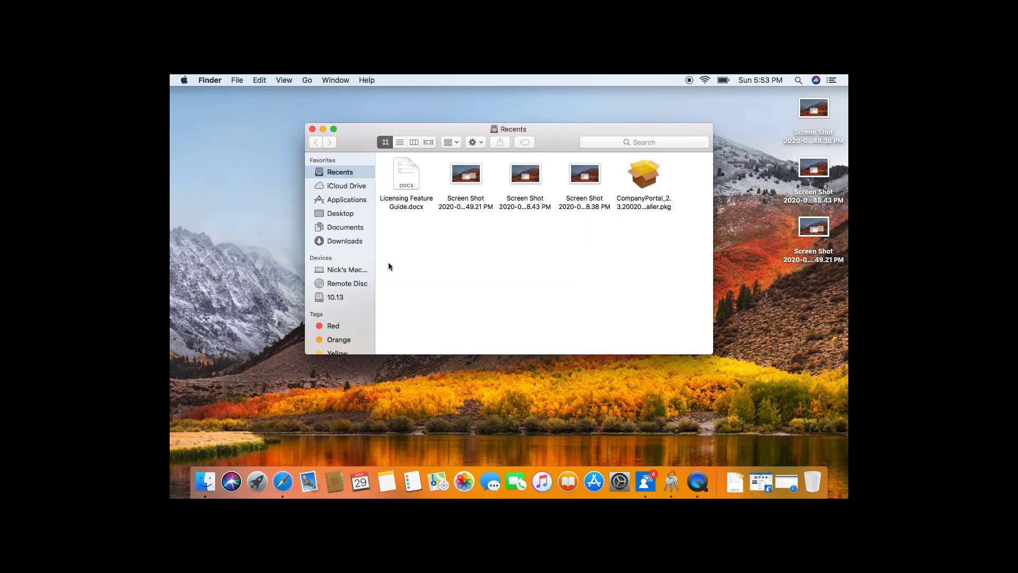
Confirm Word, Excel, PowerPoint, Outlook, OneNote and Teams are installed, then allow opening in desktop Word.
click(347, 200)
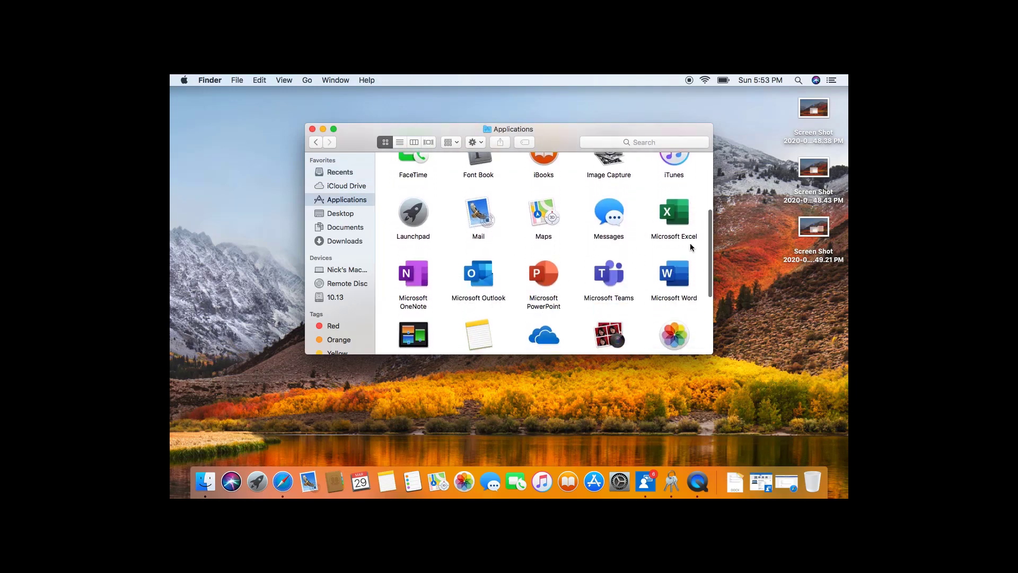
scroll(down, 3)
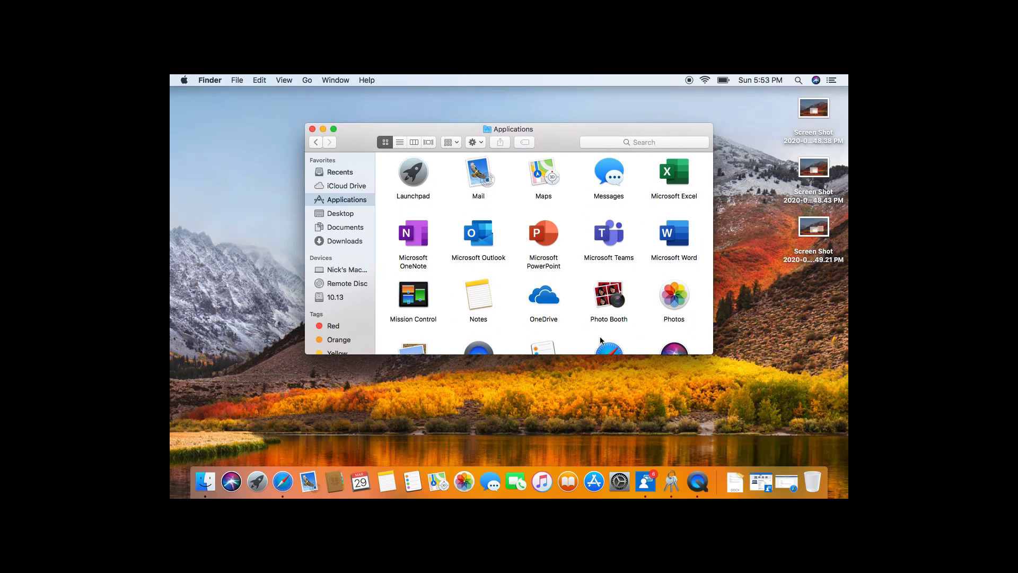
click(283, 482)
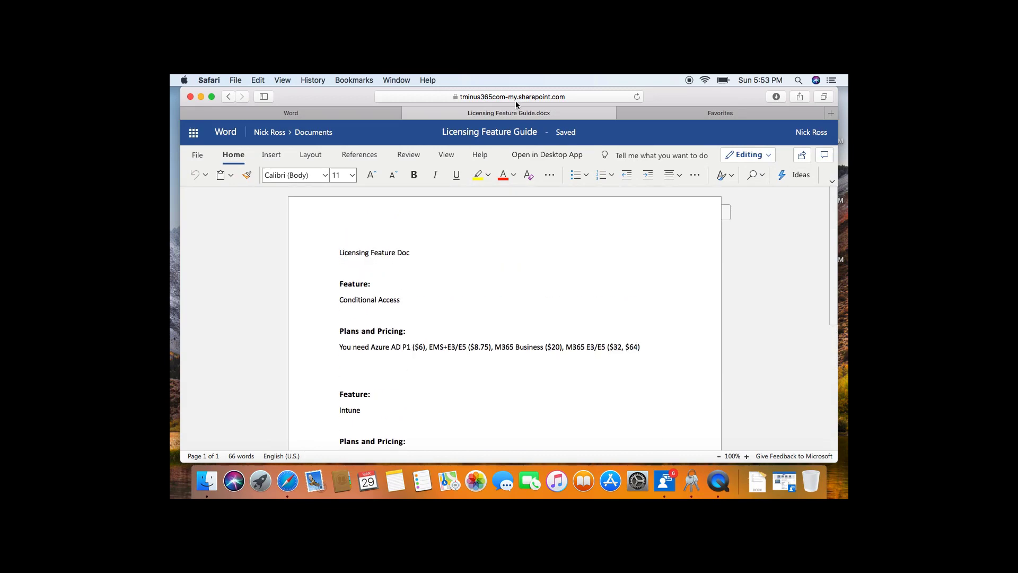
click(547, 155)
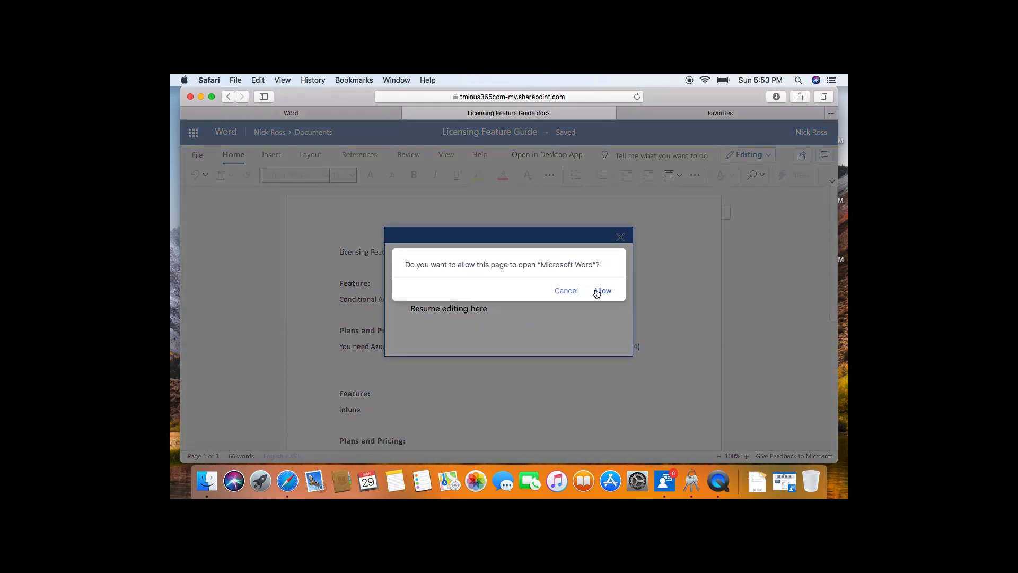
click(602, 290)
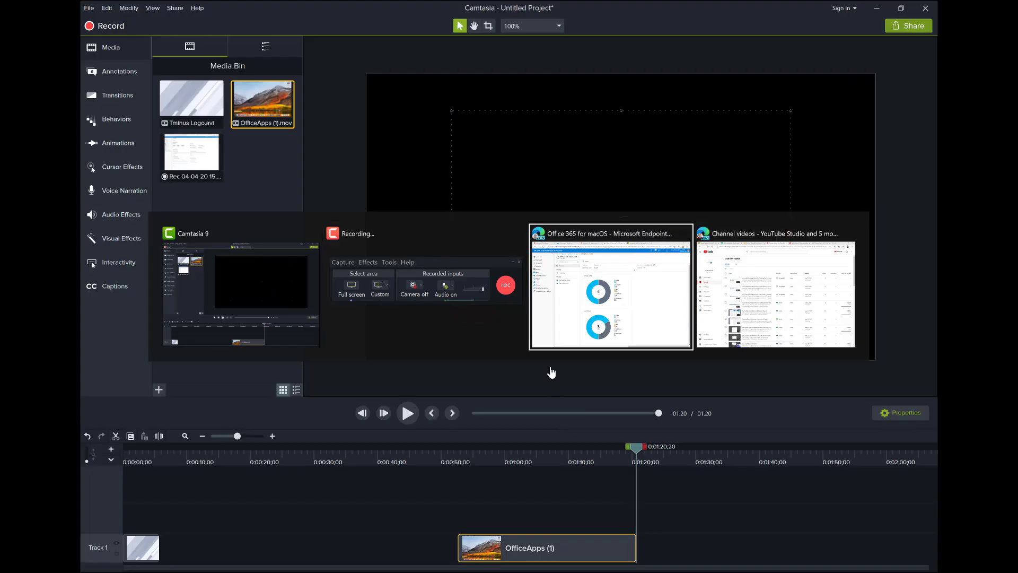
Verify both MacBook Pro entries show Installed, then return to the macOS apps list.
click(609, 233)
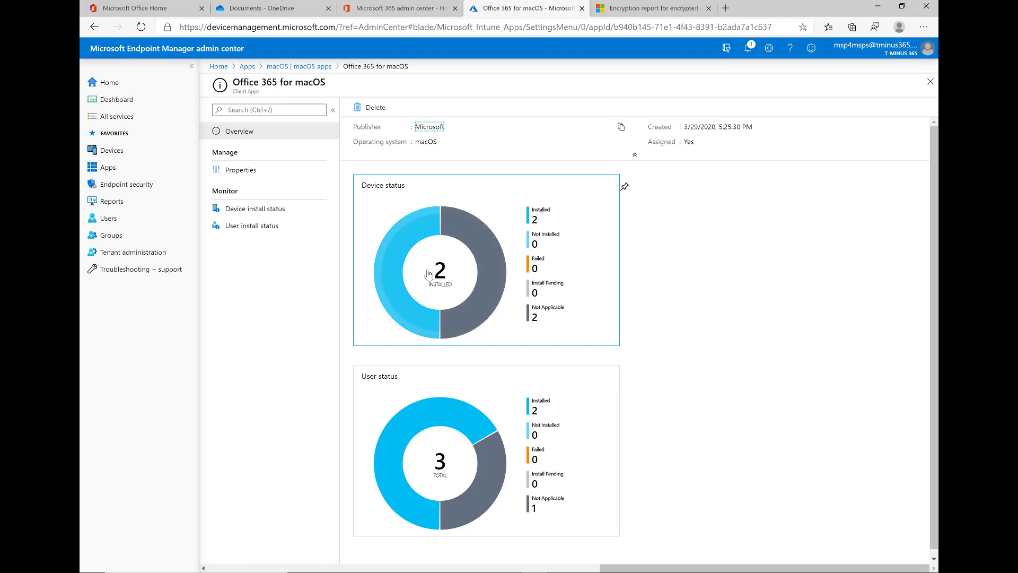
click(255, 209)
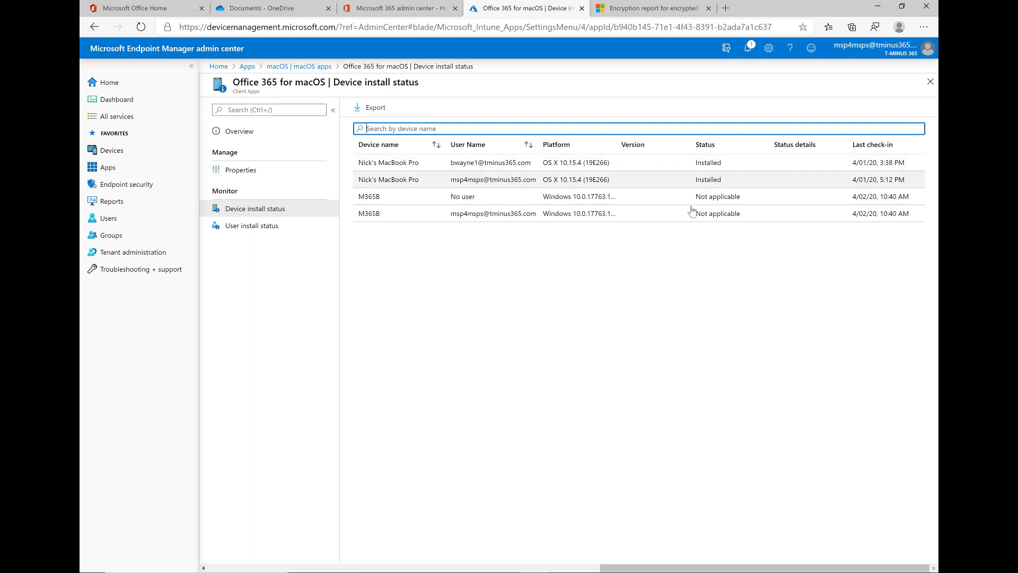
mouse_move(703, 175)
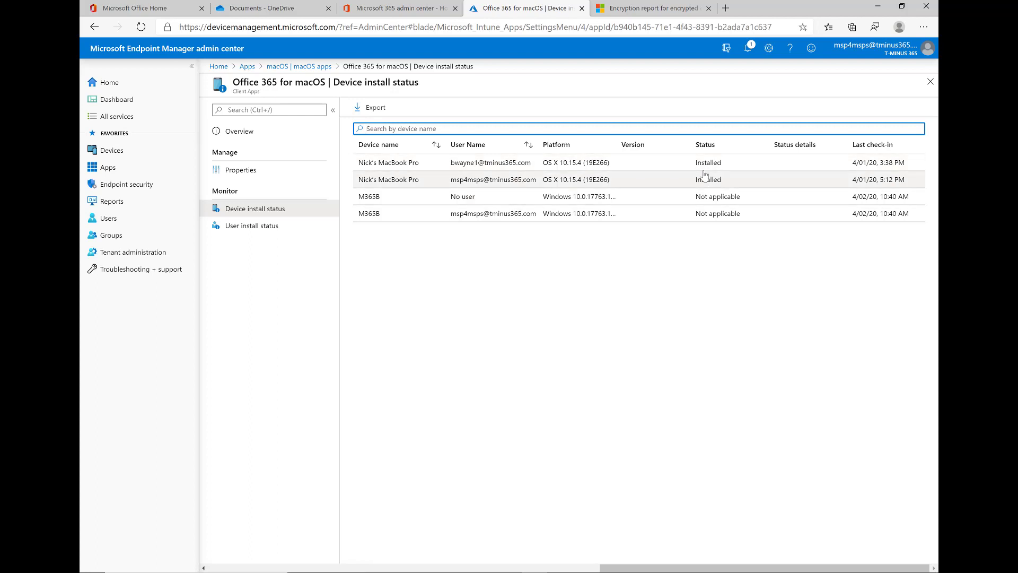
mouse_move(640, 173)
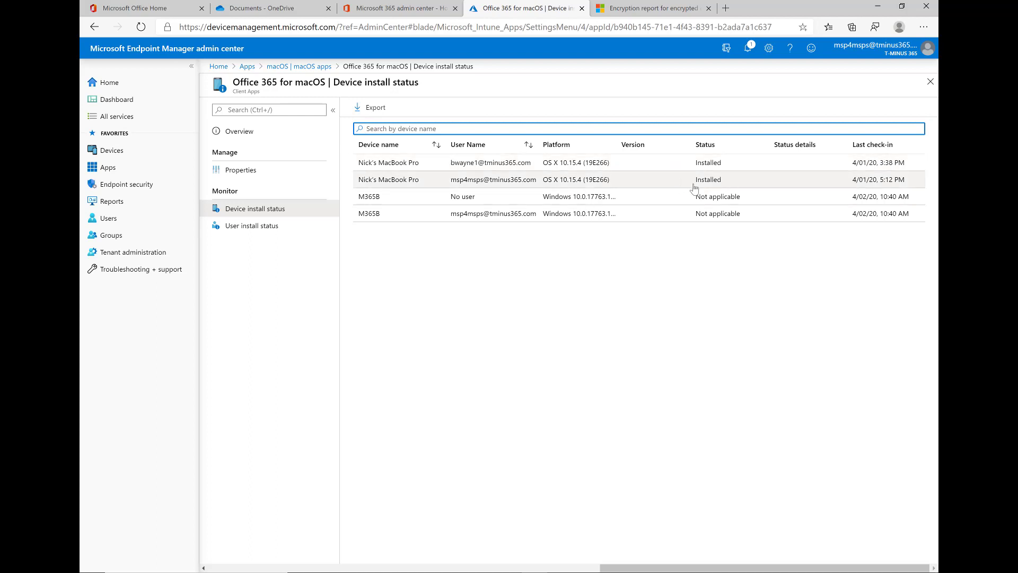
mouse_move(657, 188)
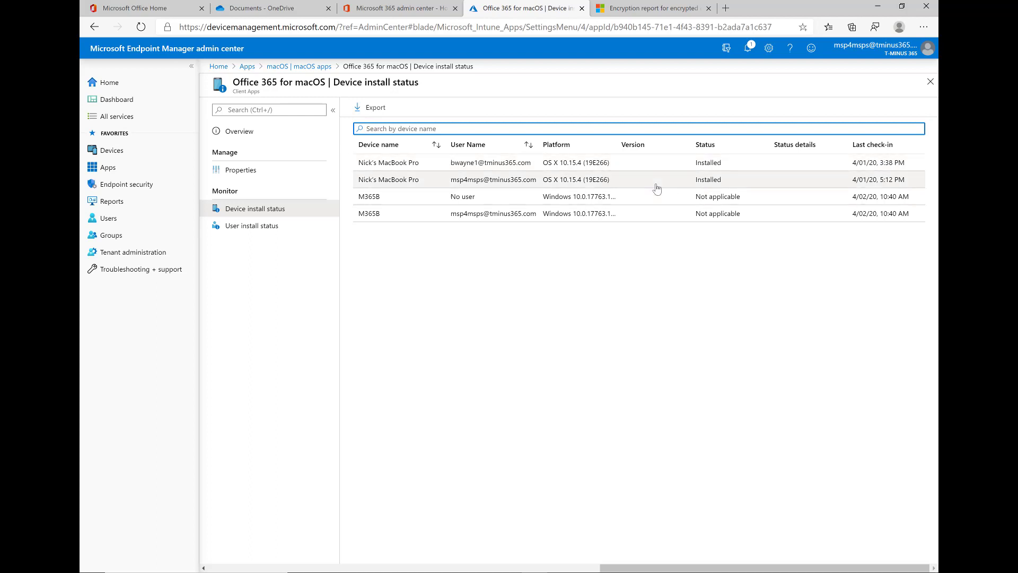
mouse_move(651, 187)
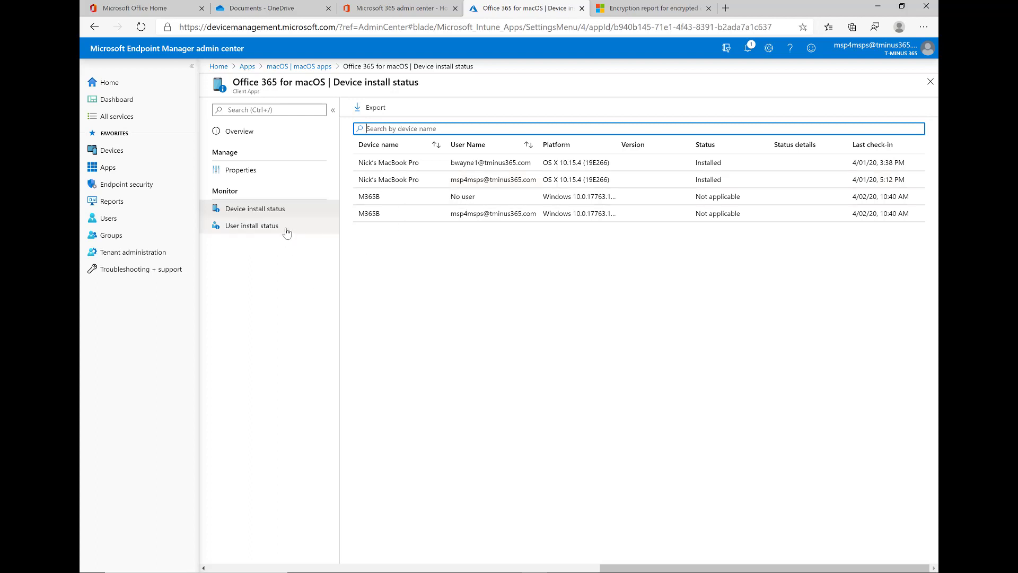
click(251, 226)
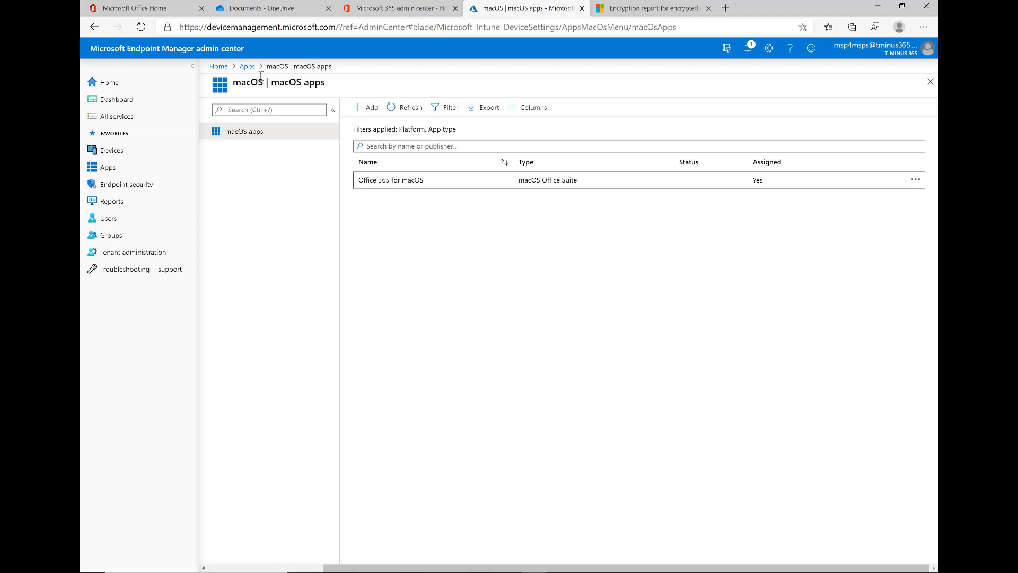
Open the MacBook Pro under Devices > macOS and view its Managed Apps.
click(111, 150)
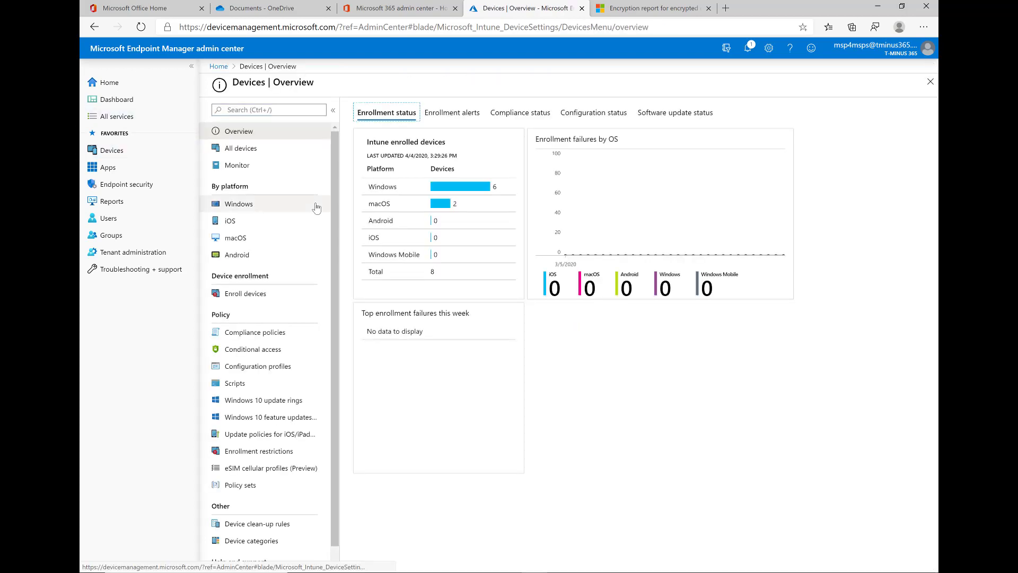
click(235, 237)
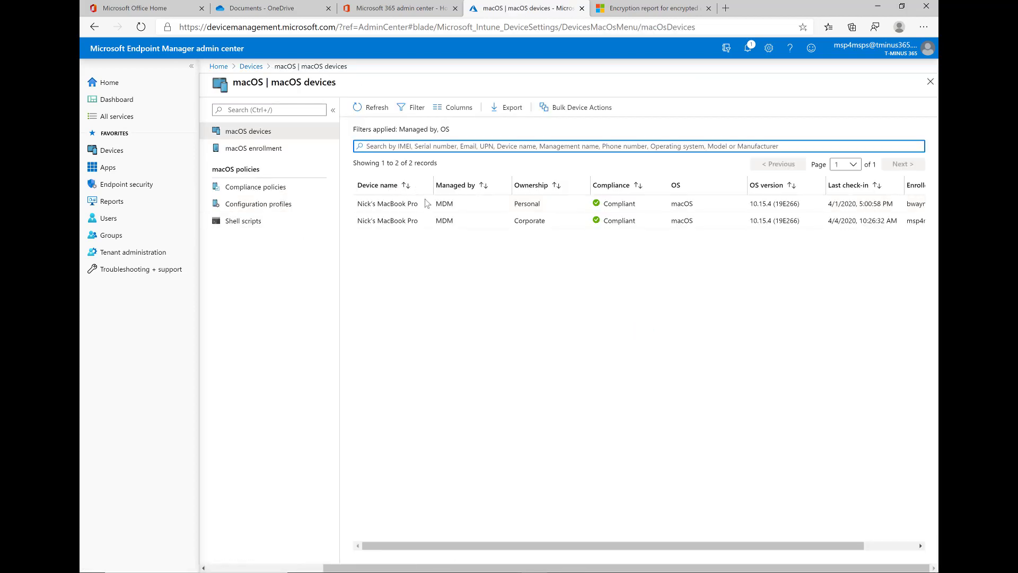
click(388, 204)
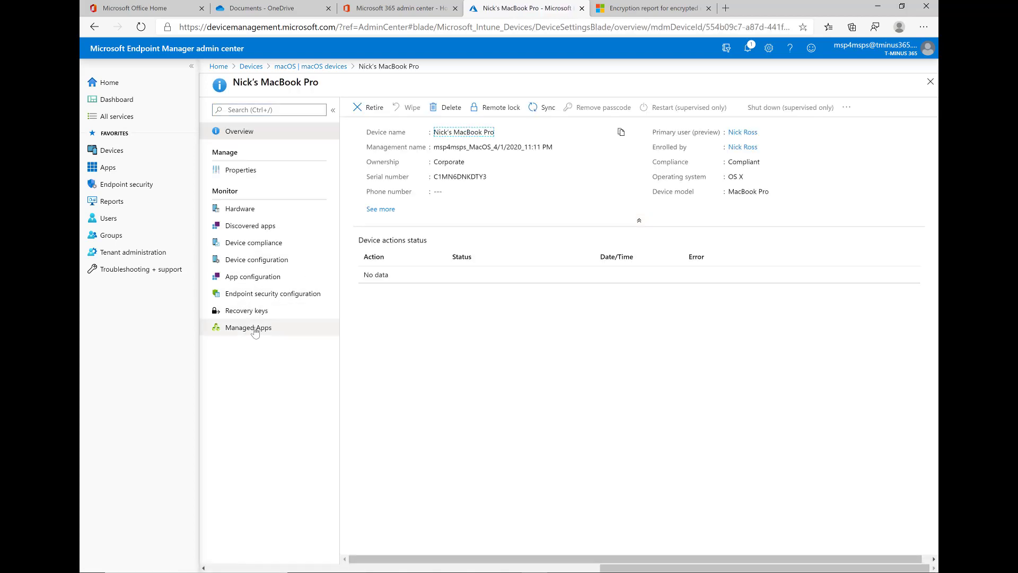
click(247, 327)
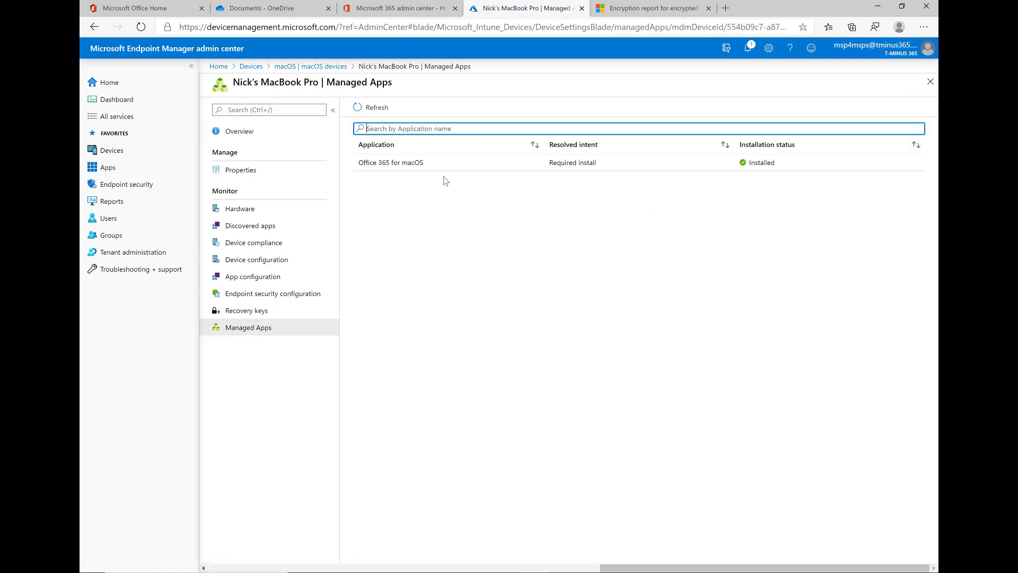
mouse_move(509, 162)
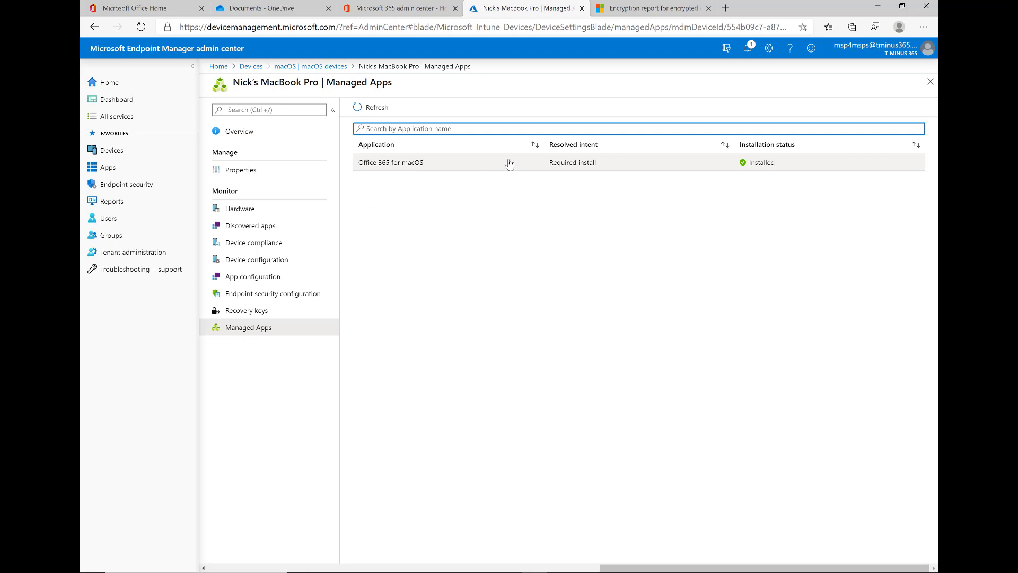
mouse_move(764, 169)
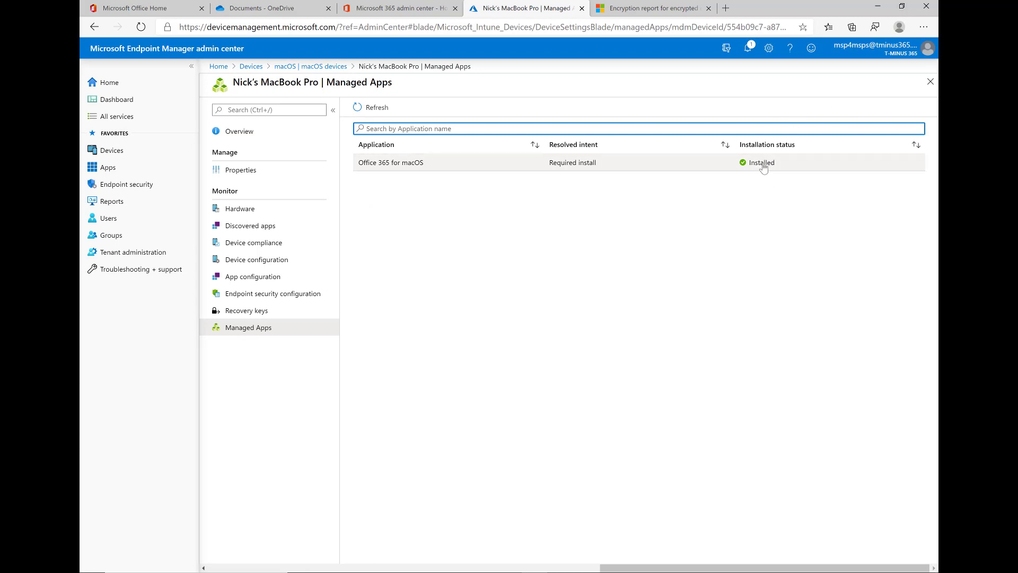
mouse_move(718, 175)
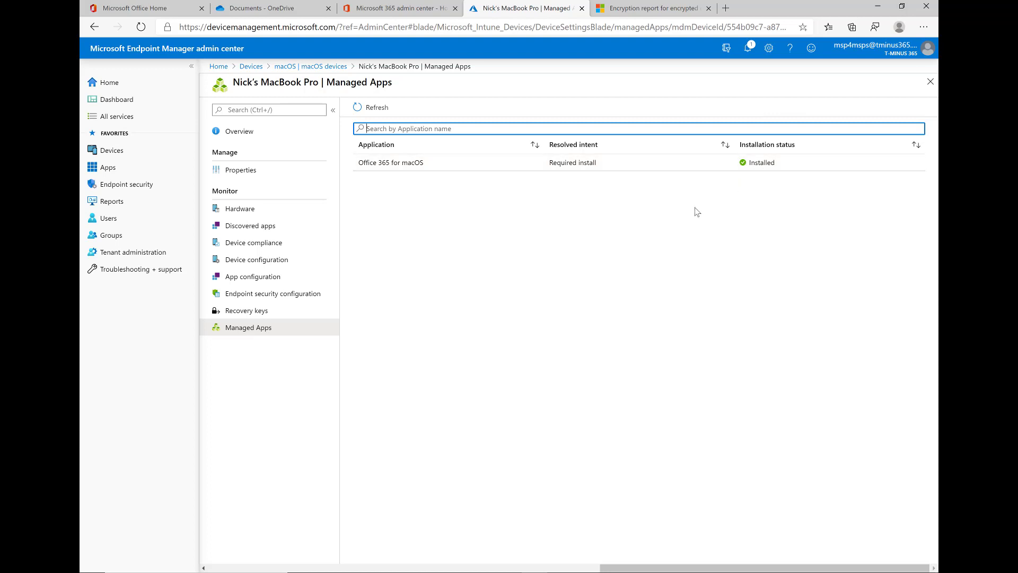
mouse_move(730, 170)
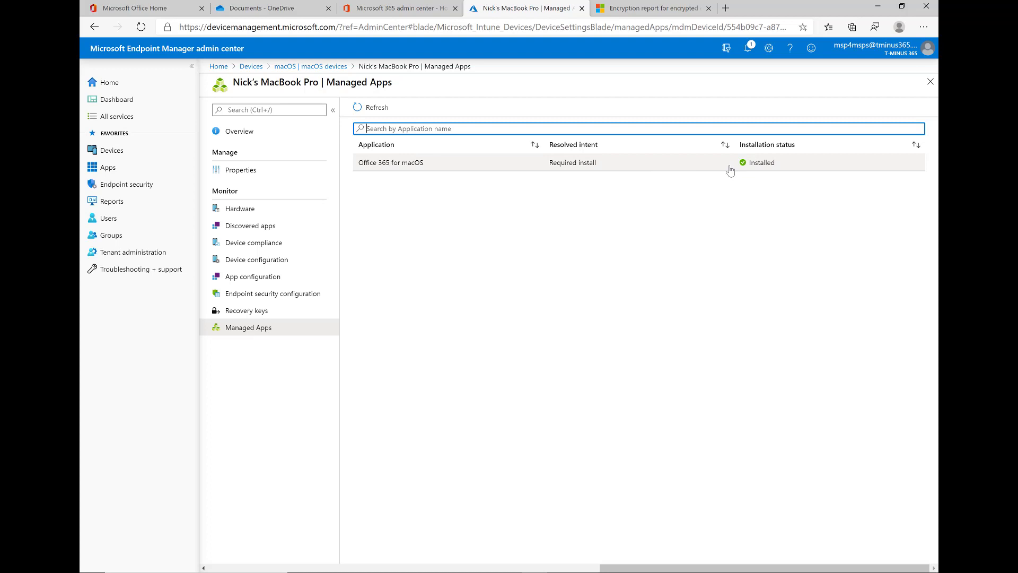
Show the MacBook Pro's Overview, then Alt+Tab to another window.
click(240, 131)
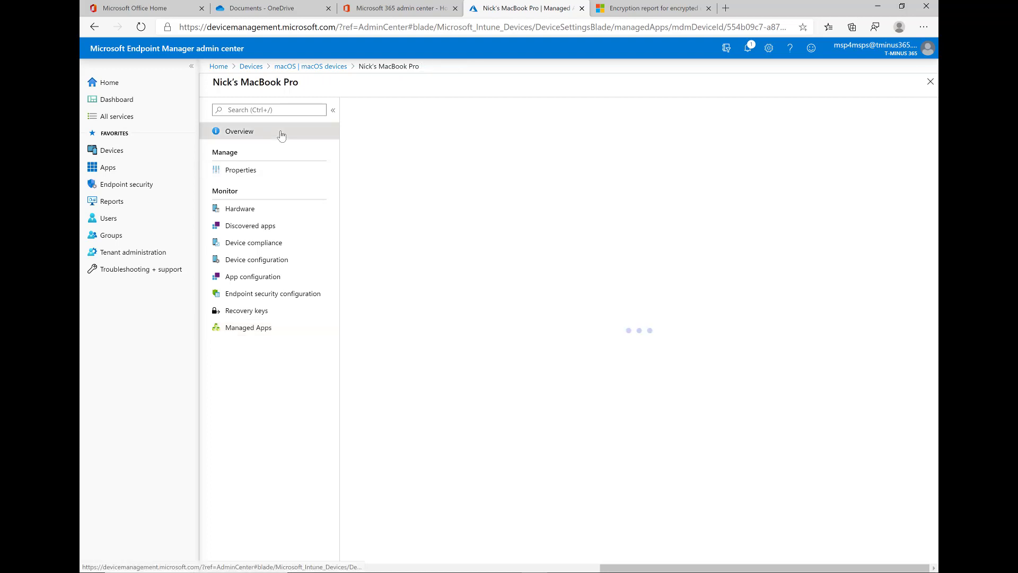
click(239, 131)
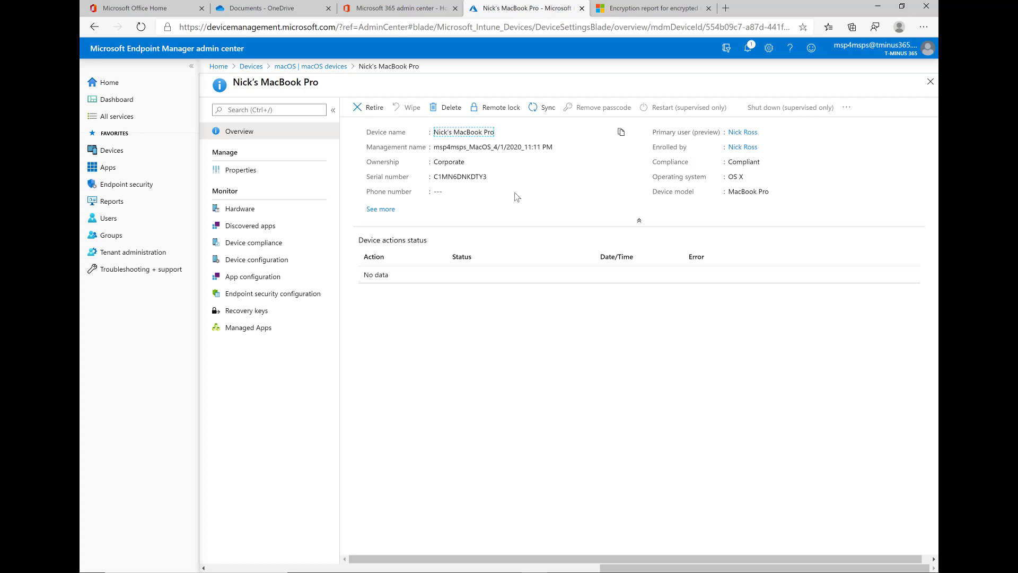
mouse_move(530, 201)
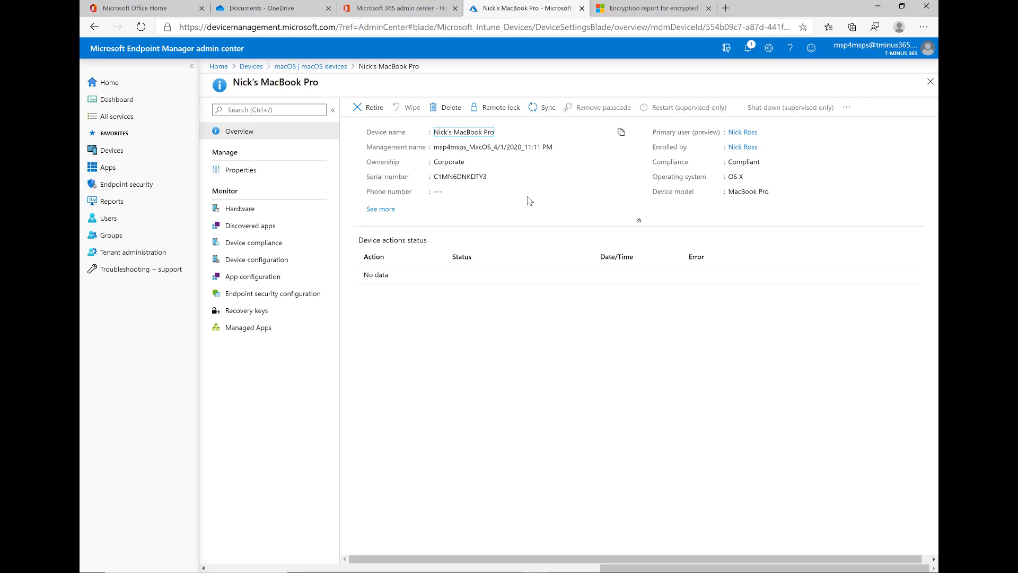
key(alt+tab)
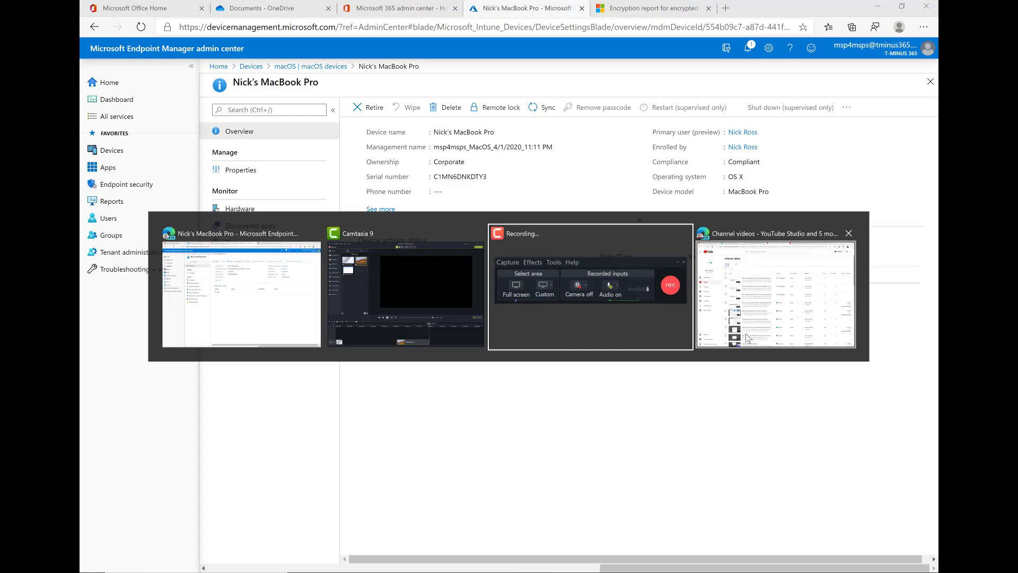